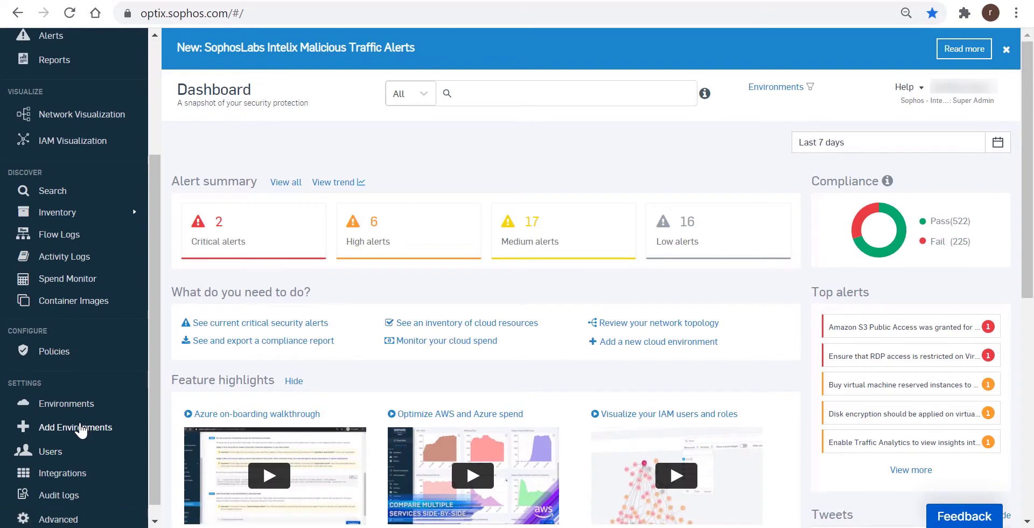
Step: Show the AWS full setup options: CloudFormation, AWS CLI and Terraform
{"action": "left_click", "coordinate": [75, 427]}
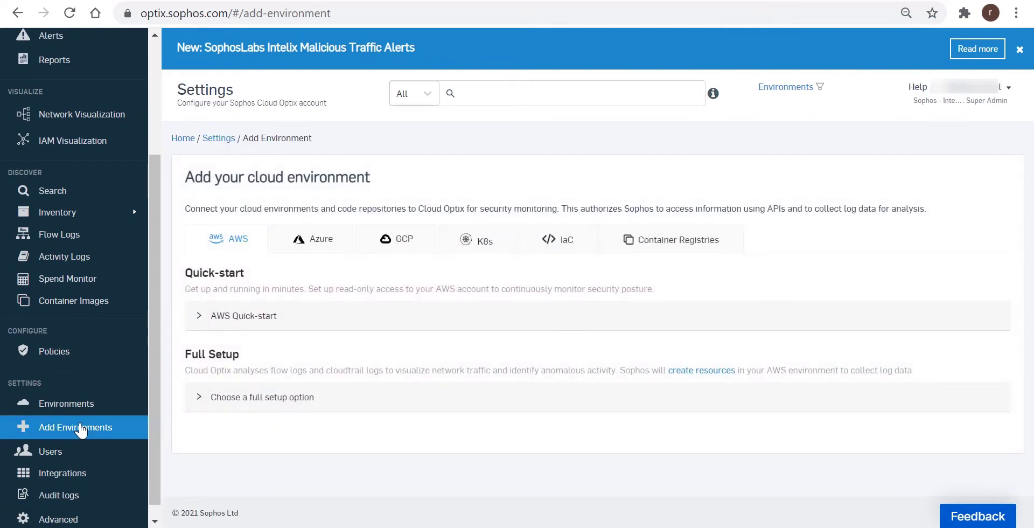
{"action": "left_click", "coordinate": [262, 396]}
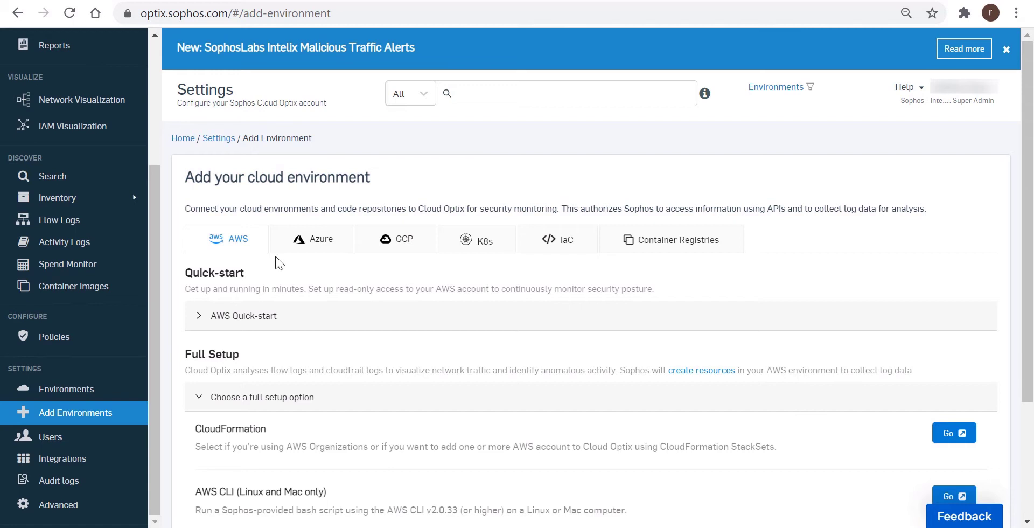
{"action": "mouse_move", "coordinate": [187, 275]}
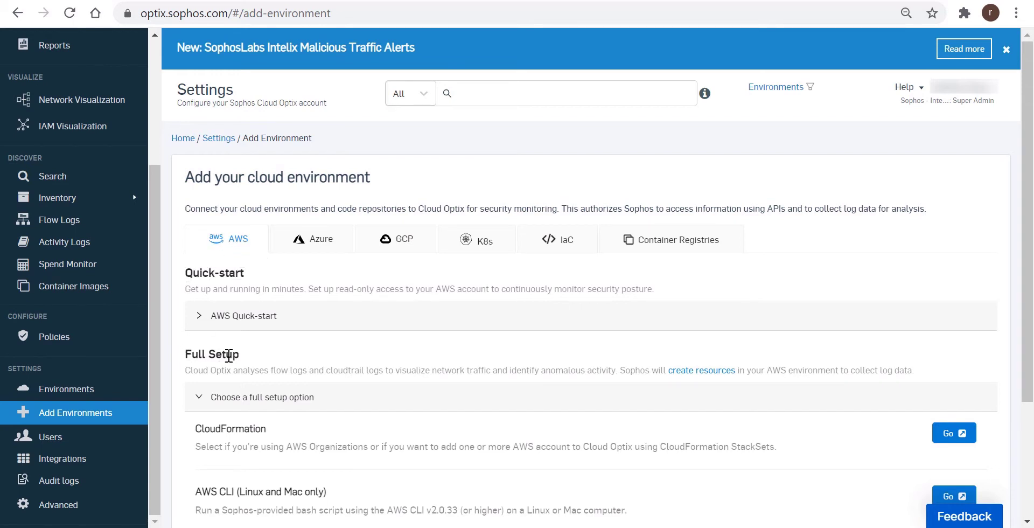
{"action": "scroll", "scroll_direction": "down", "scroll_amount": 3}
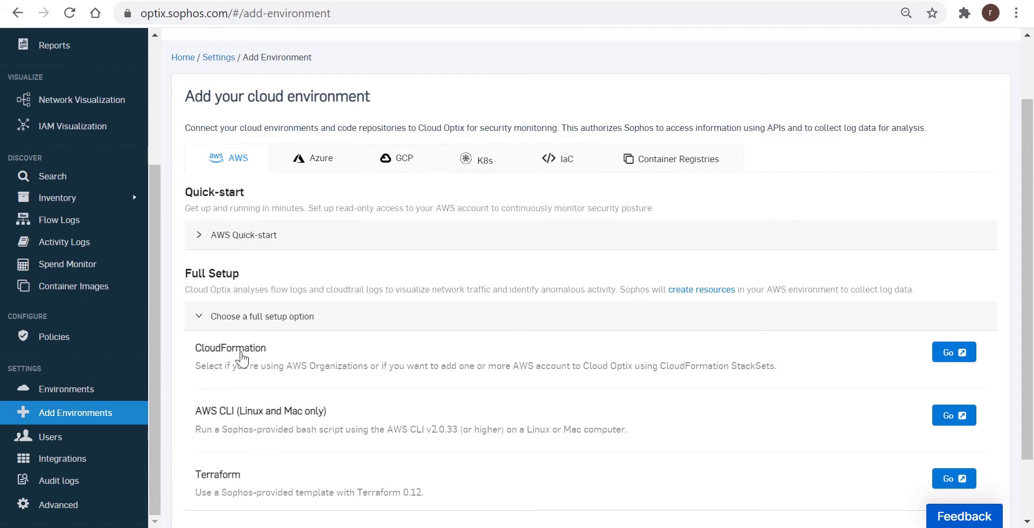
{"action": "mouse_move", "coordinate": [932, 358]}
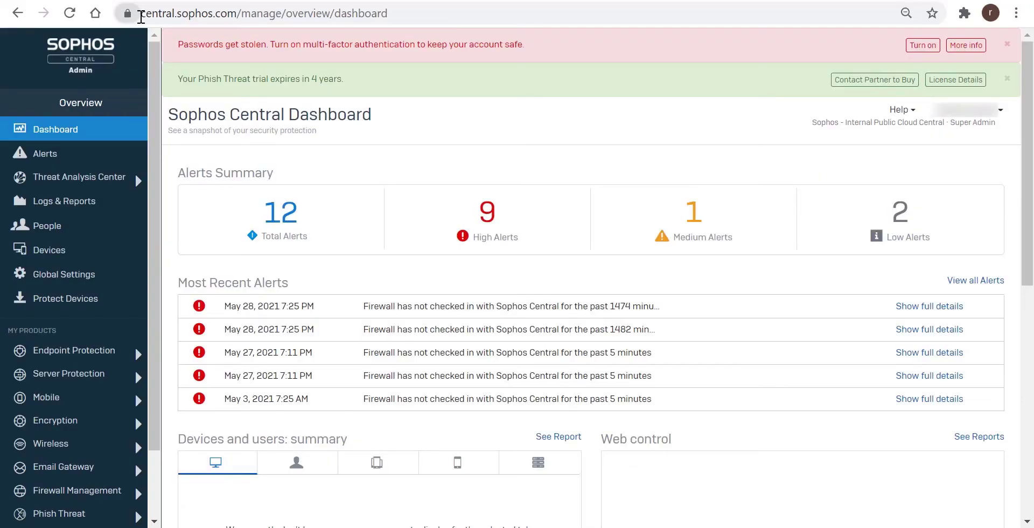
{"action": "mouse_move", "coordinate": [91, 246]}
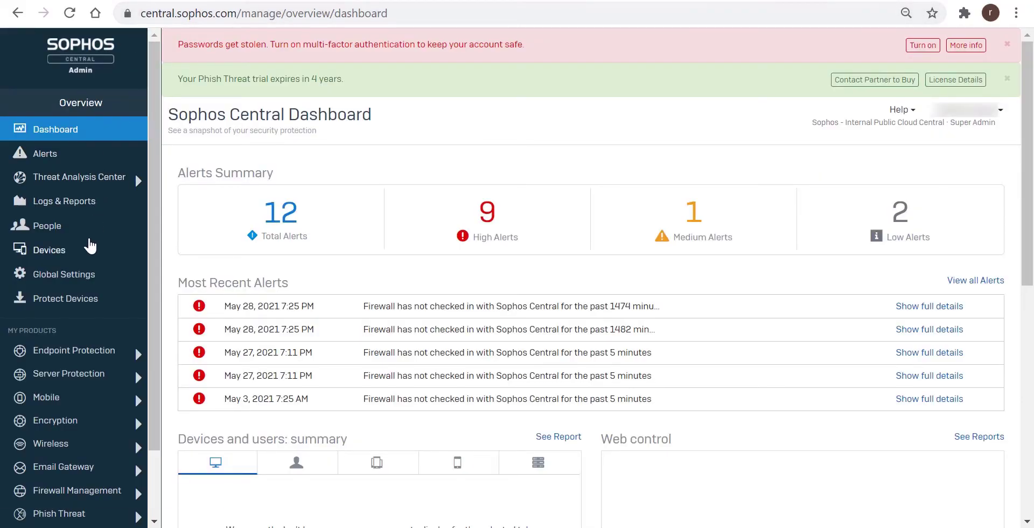
Step: Launch Cloud Optix from My Products and view its alert summary and compliance
{"action": "scroll", "scroll_direction": "down", "scroll_amount": 3}
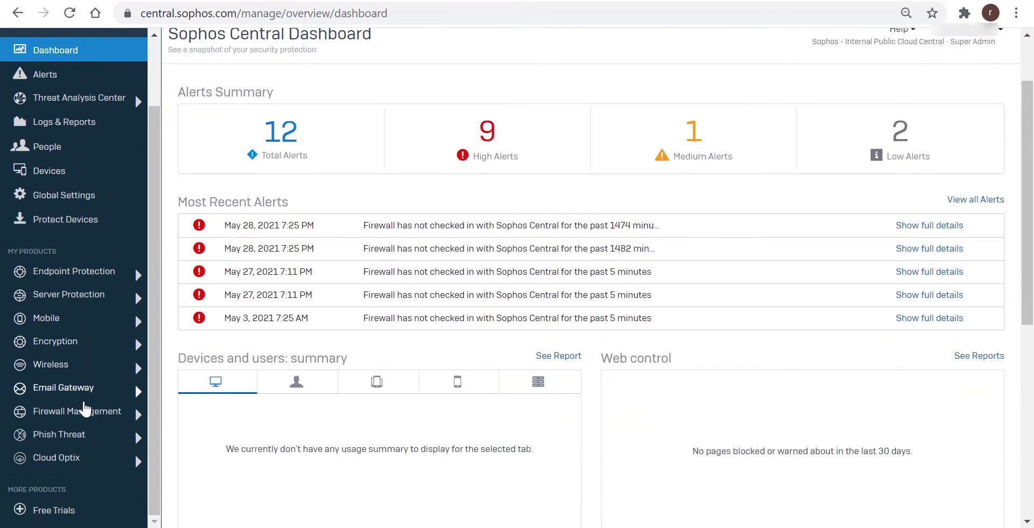
{"action": "left_click", "coordinate": [56, 457]}
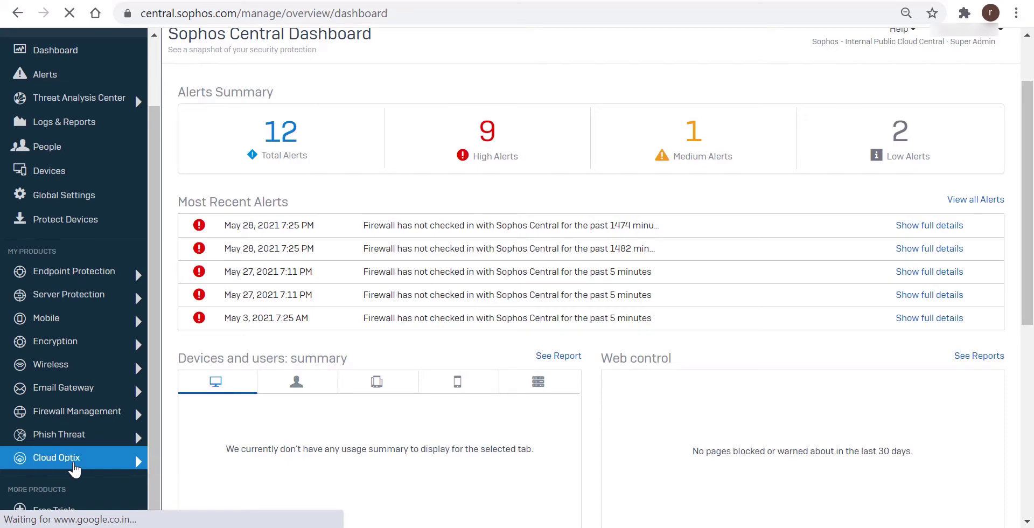
{"action": "left_click", "coordinate": [56, 457]}
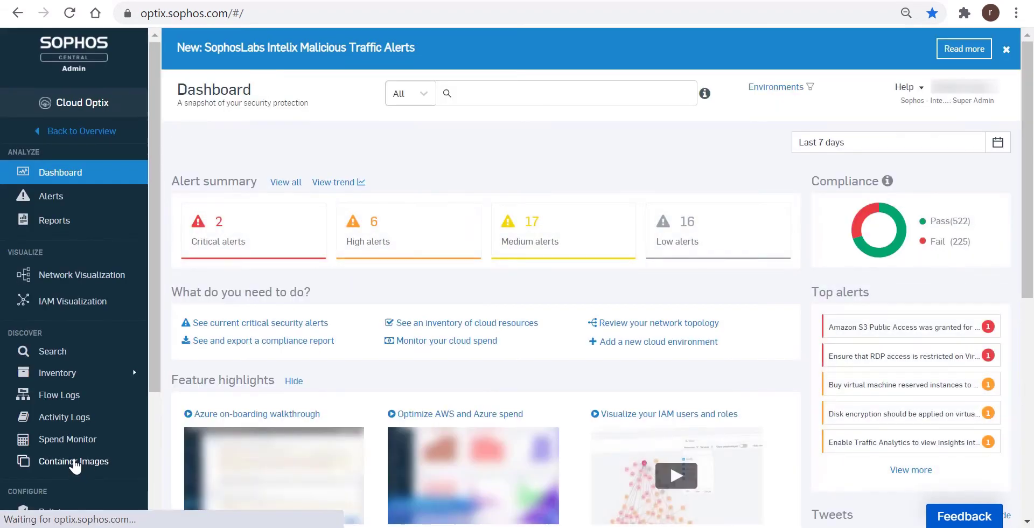
{"action": "scroll", "scroll_direction": "down", "scroll_amount": 3}
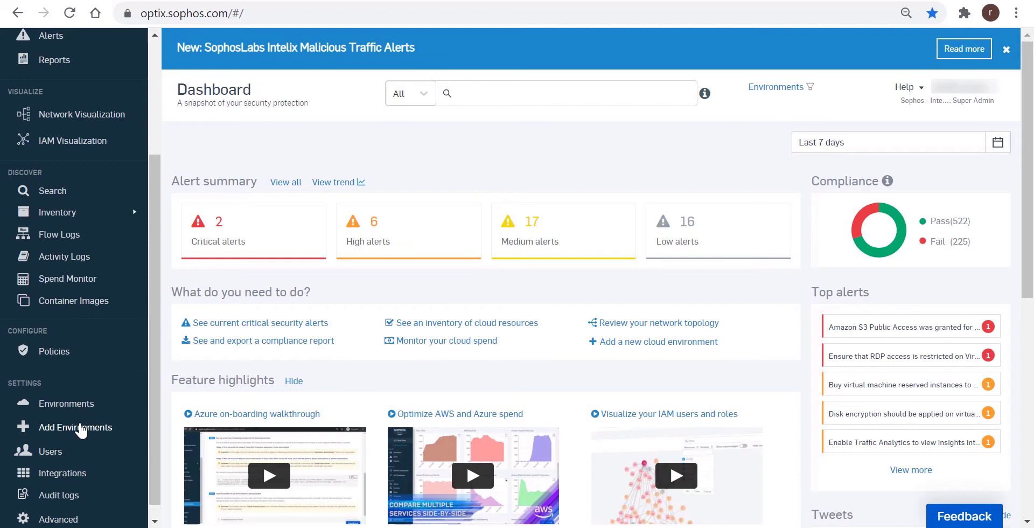
Step: Reopen Add Environment on the AWS tab with CloudFormation, AWS CLI and Terraform options listed
{"action": "left_click", "coordinate": [76, 427]}
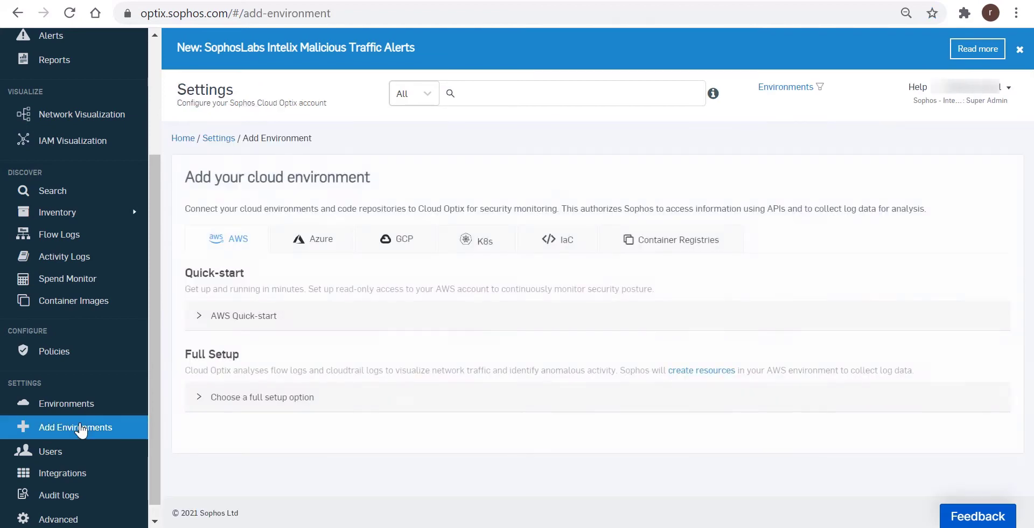
{"action": "left_click", "coordinate": [262, 396]}
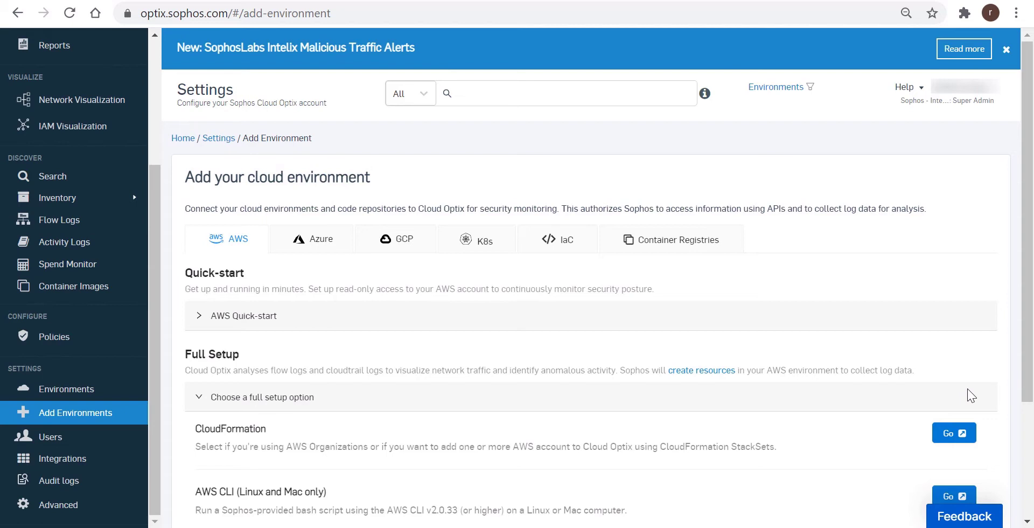
{"action": "mouse_move", "coordinate": [213, 248]}
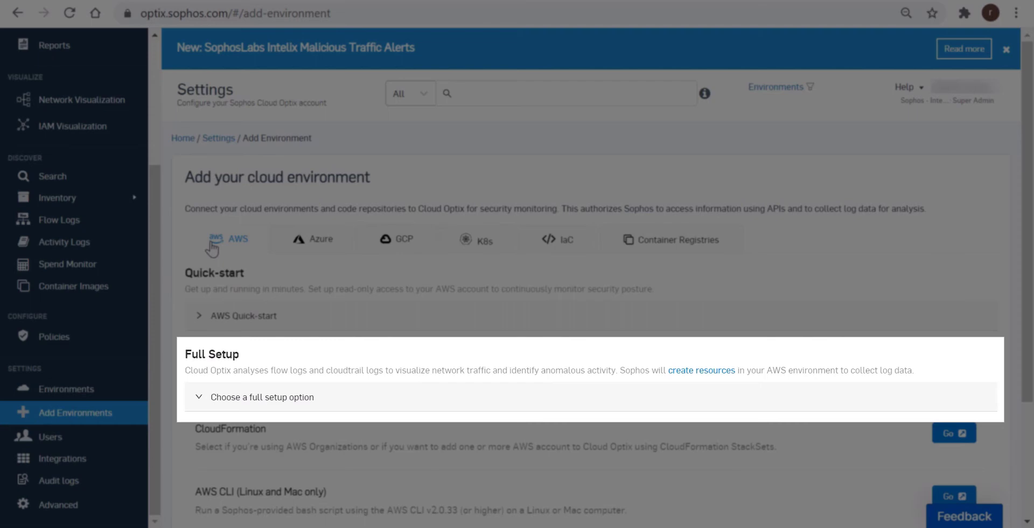
{"action": "left_click", "coordinate": [1006, 48]}
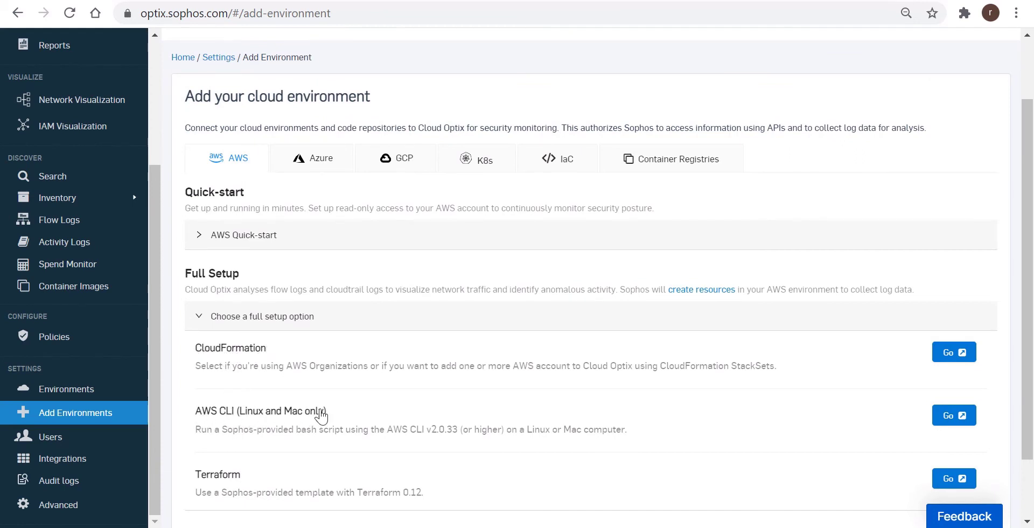
{"action": "mouse_move", "coordinate": [235, 481]}
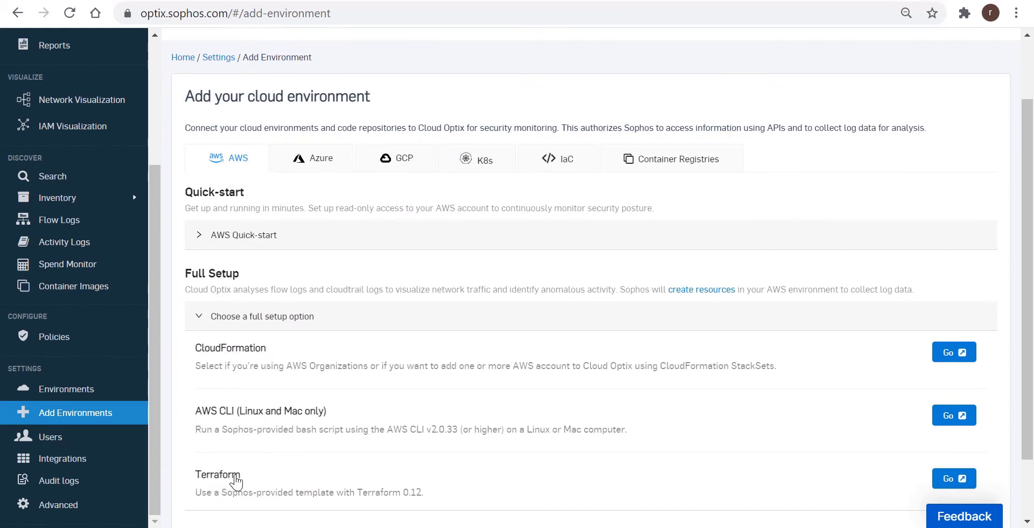
{"action": "mouse_move", "coordinate": [813, 357]}
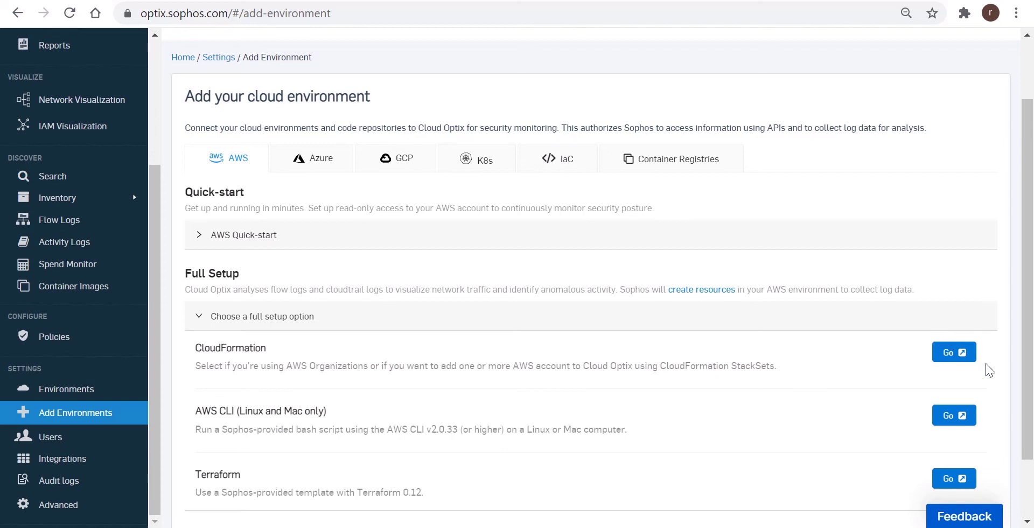
{"action": "mouse_move", "coordinate": [926, 343]}
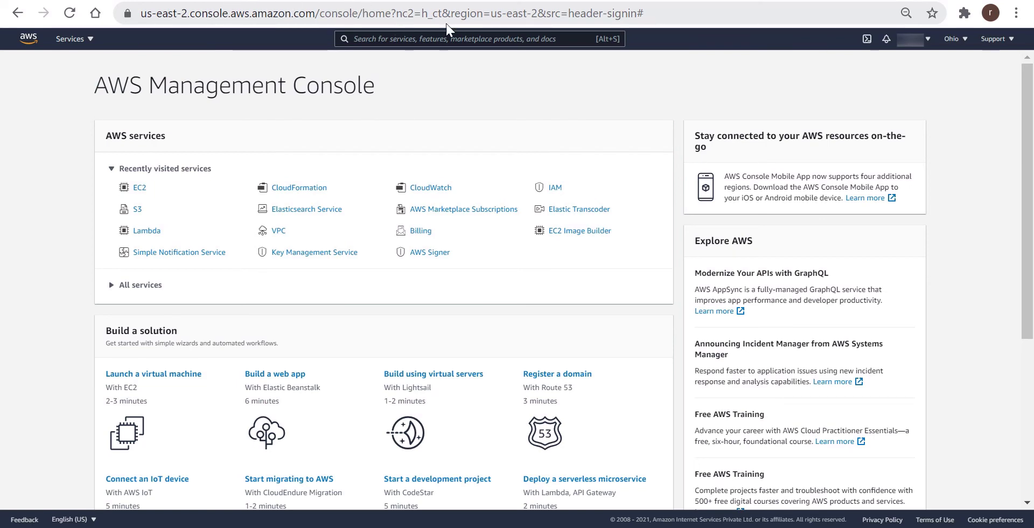
{"action": "mouse_move", "coordinate": [906, 50]}
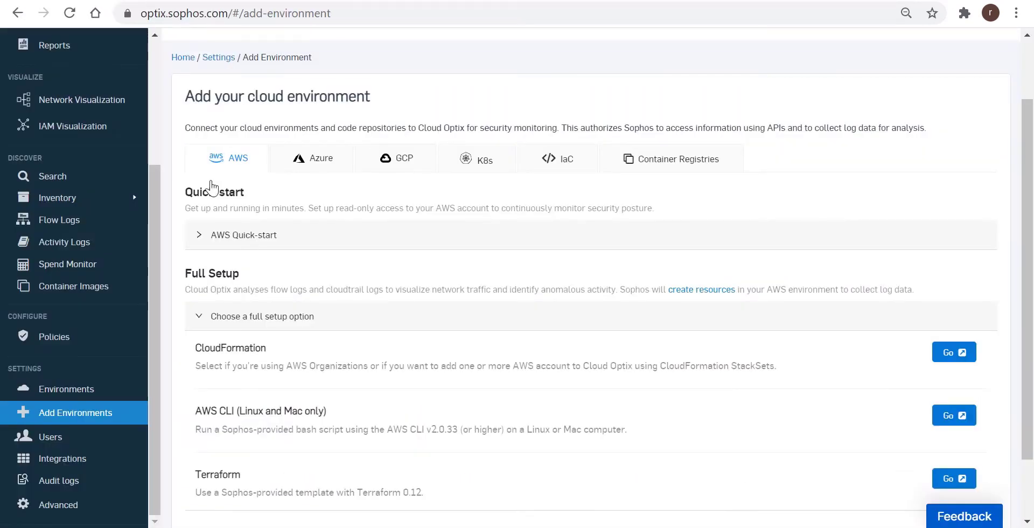
{"action": "mouse_move", "coordinate": [953, 351]}
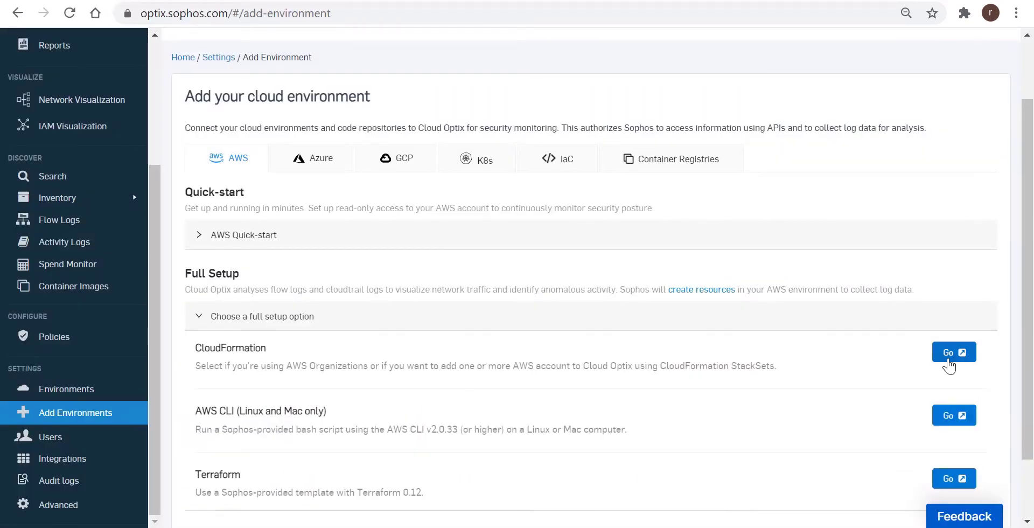
Step: Choose CloudFormation with a single AWS account and standard setup to reach Launch Stack instructions
{"action": "left_click", "coordinate": [953, 352]}
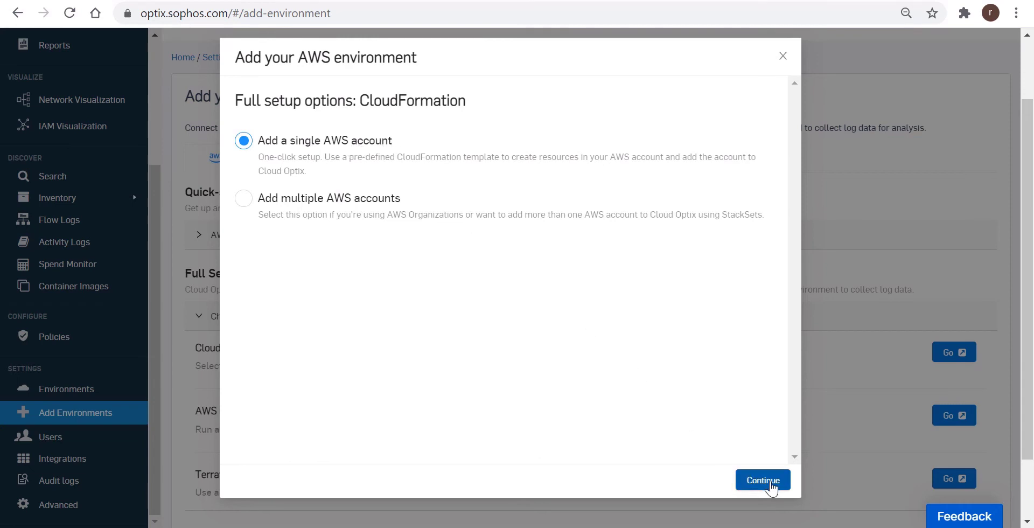
{"action": "left_click", "coordinate": [763, 479]}
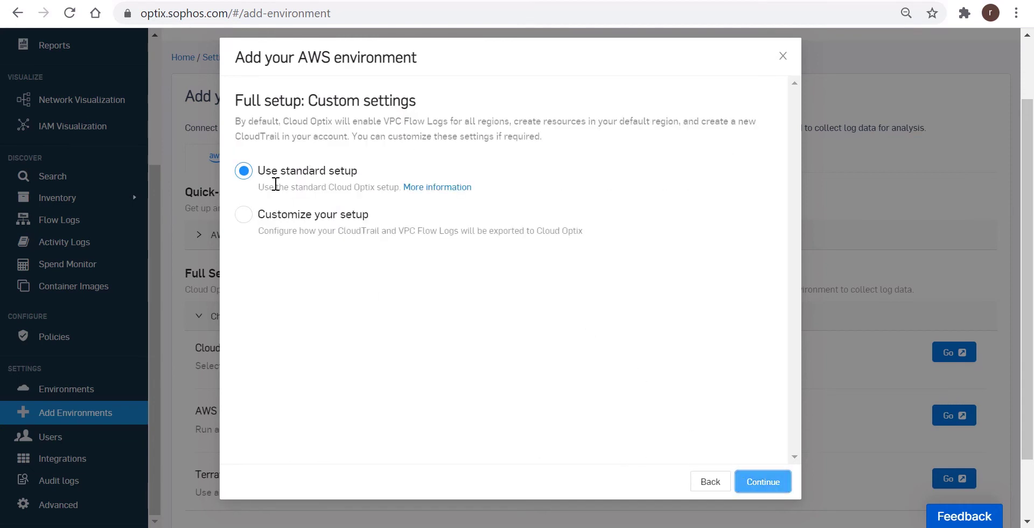
{"action": "mouse_move", "coordinate": [437, 187]}
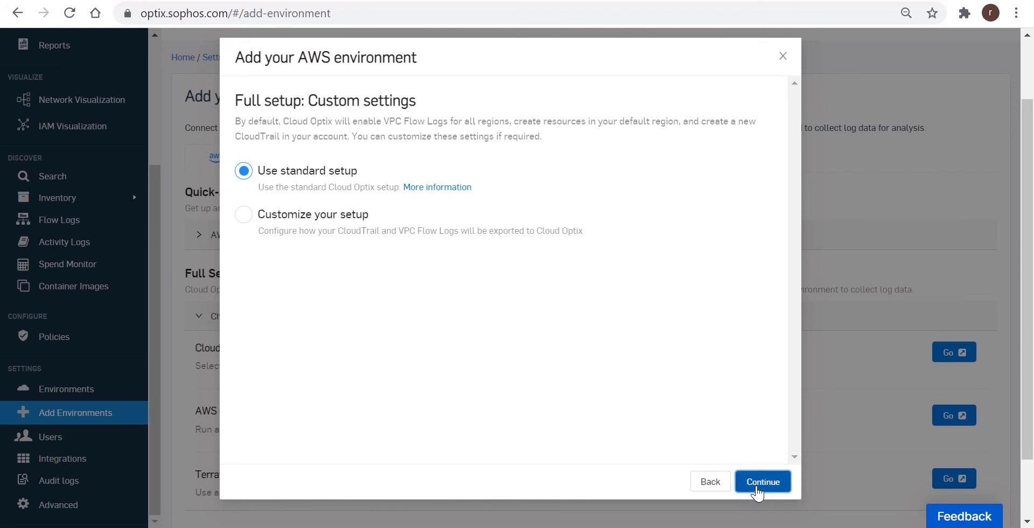
{"action": "left_click", "coordinate": [762, 481]}
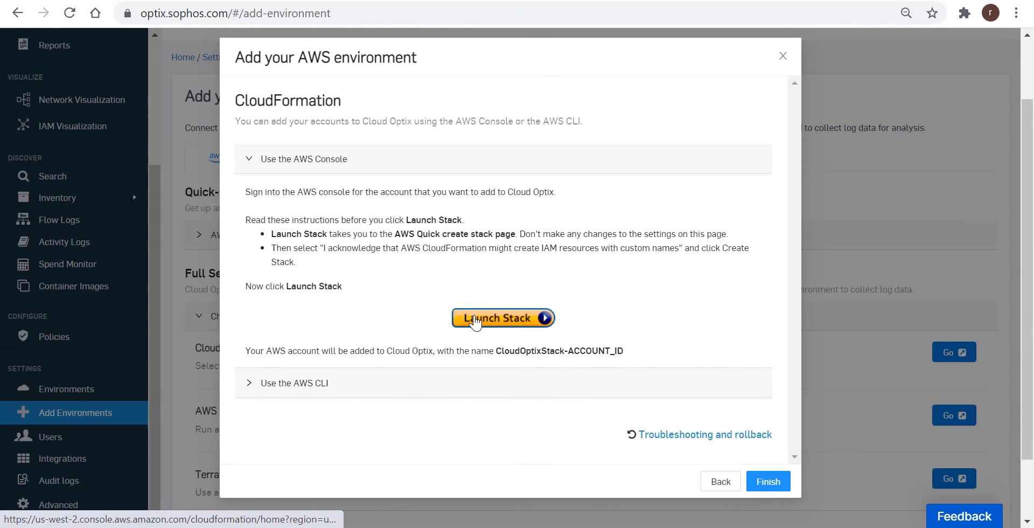
Step: Open AWS Quick create stack and review the CloudOptixStack parameters
{"action": "left_click", "coordinate": [502, 317]}
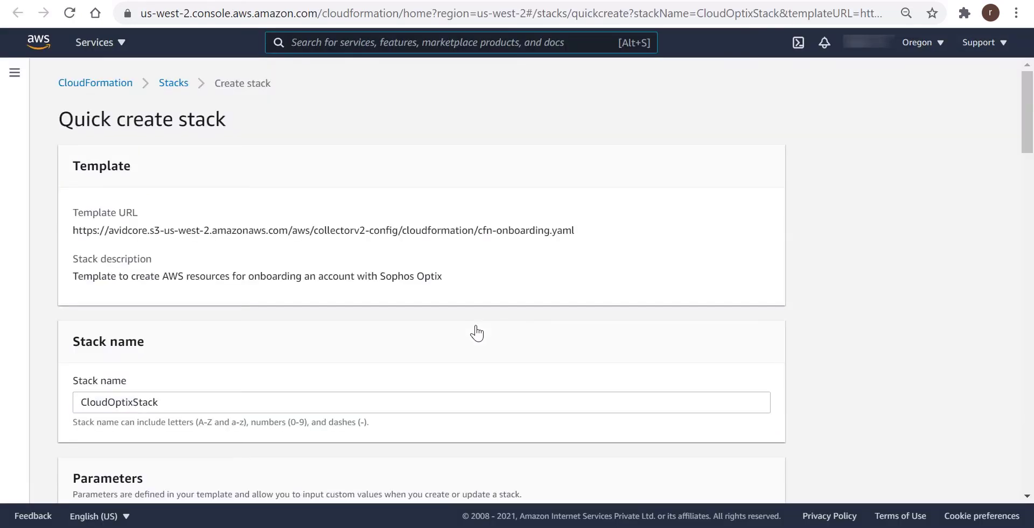
{"action": "mouse_move", "coordinate": [566, 234]}
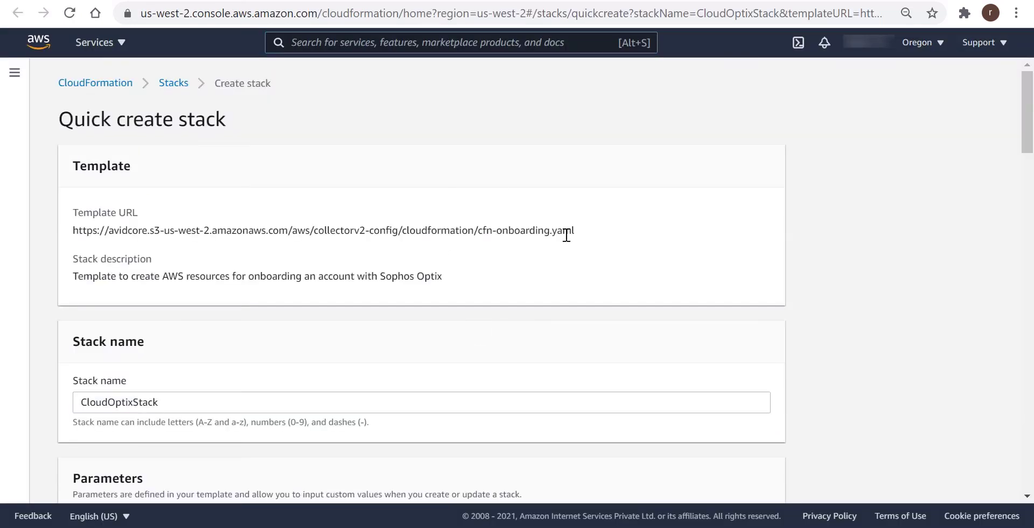
{"action": "scroll", "scroll_direction": "down", "scroll_amount": 3}
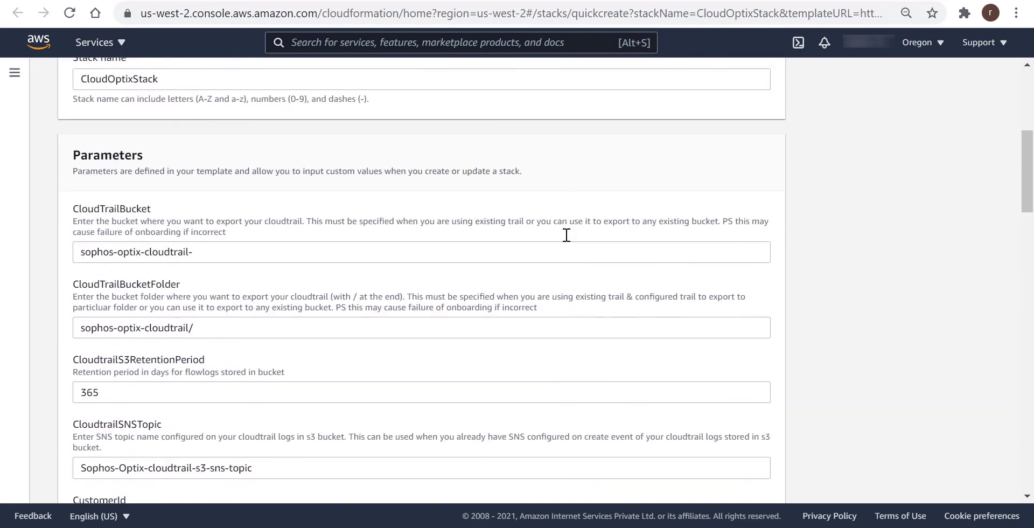
{"action": "scroll", "scroll_direction": "down", "scroll_amount": 3}
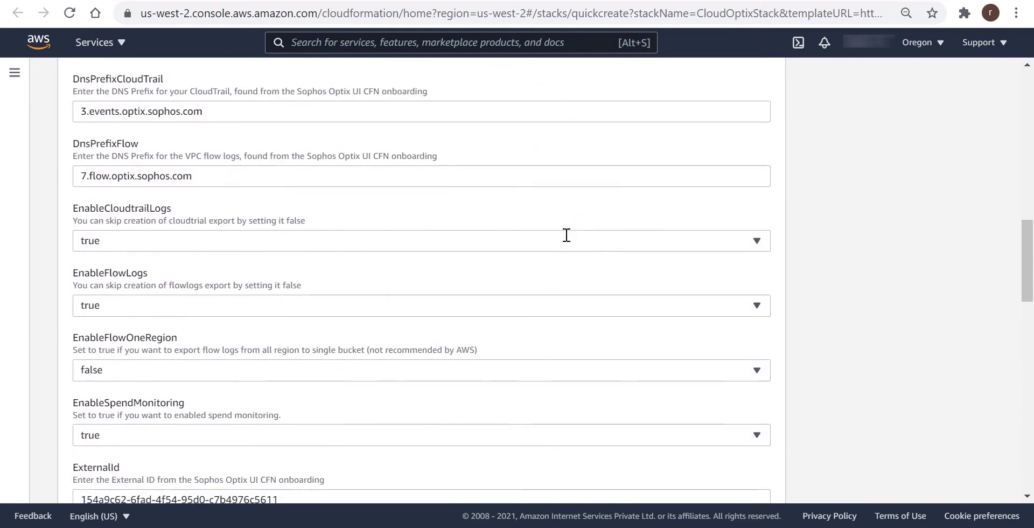
{"action": "scroll", "scroll_direction": "down", "scroll_amount": 3}
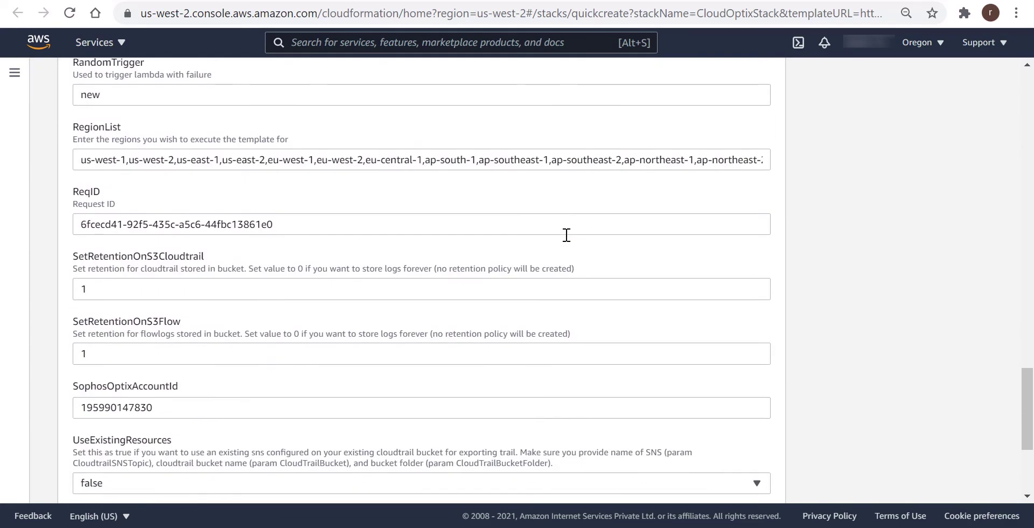
{"action": "scroll", "scroll_direction": "down", "scroll_amount": 3}
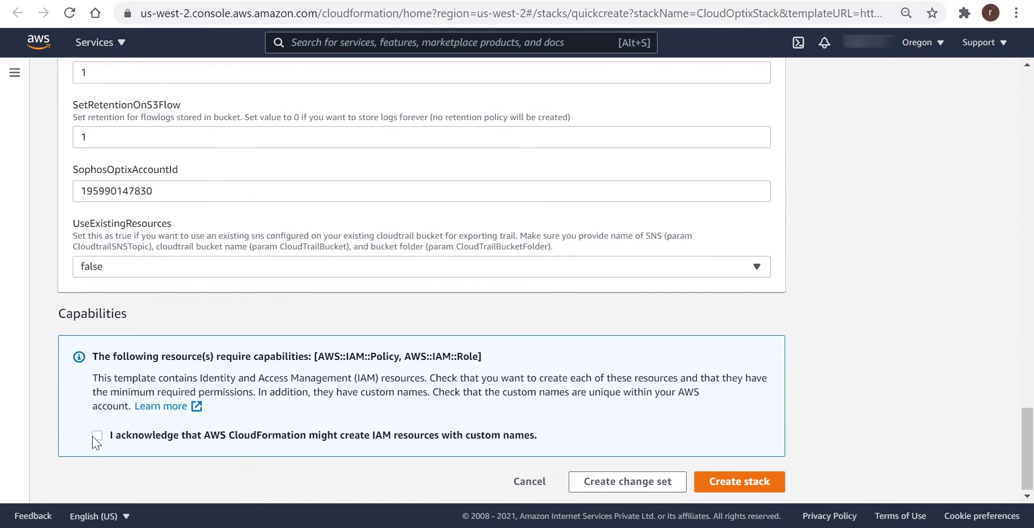
Step: Acknowledge IAM resources with custom names and create the CloudOptixStack
{"action": "left_click", "coordinate": [97, 434]}
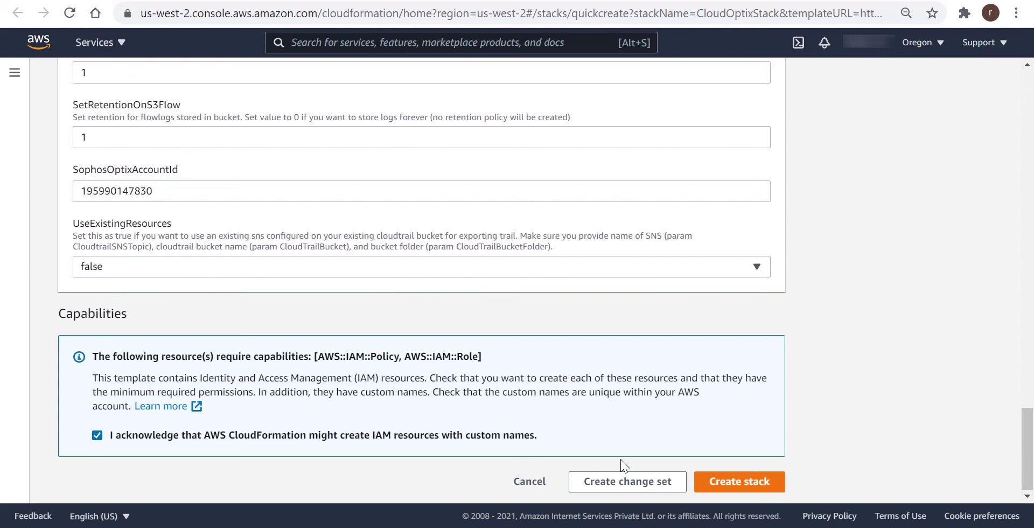
{"action": "left_click", "coordinate": [738, 481]}
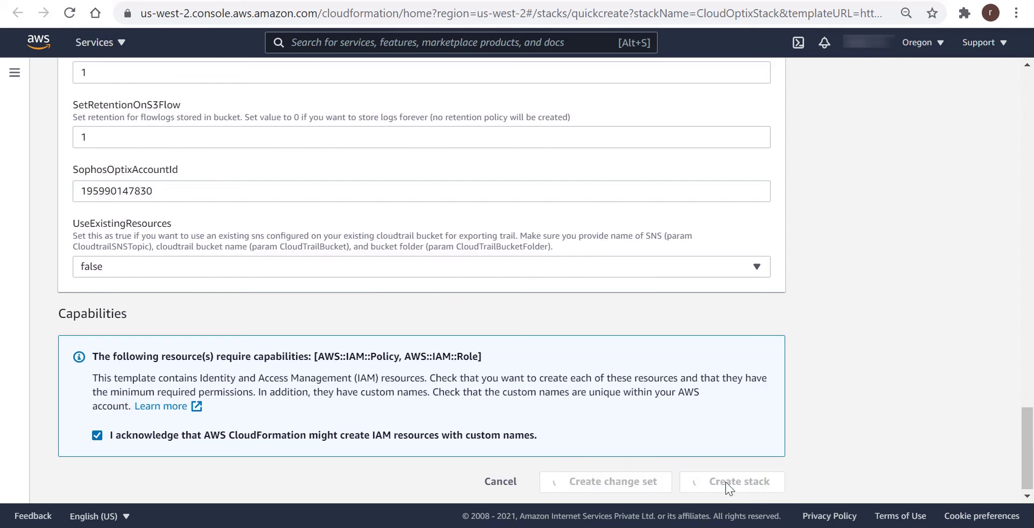
{"action": "left_click", "coordinate": [732, 481]}
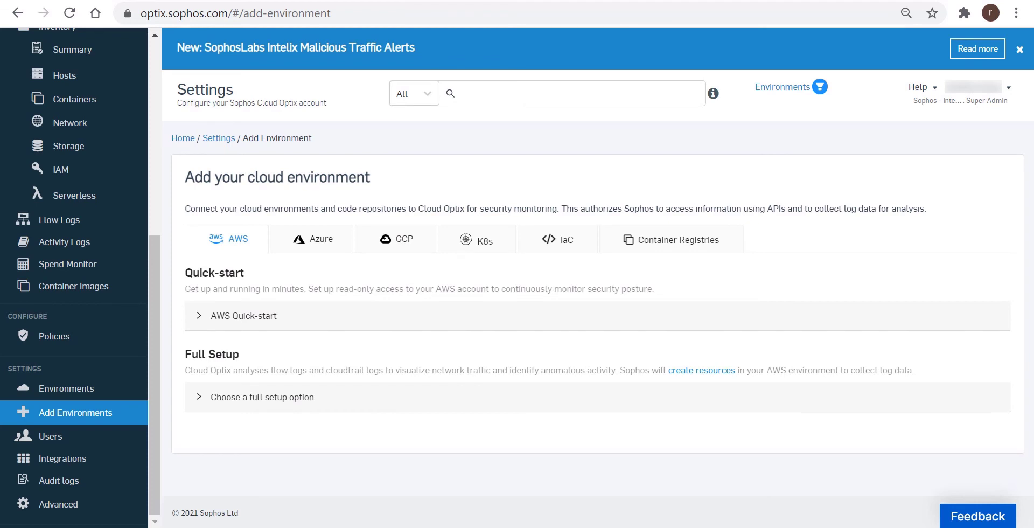
{"action": "mouse_move", "coordinate": [92, 388]}
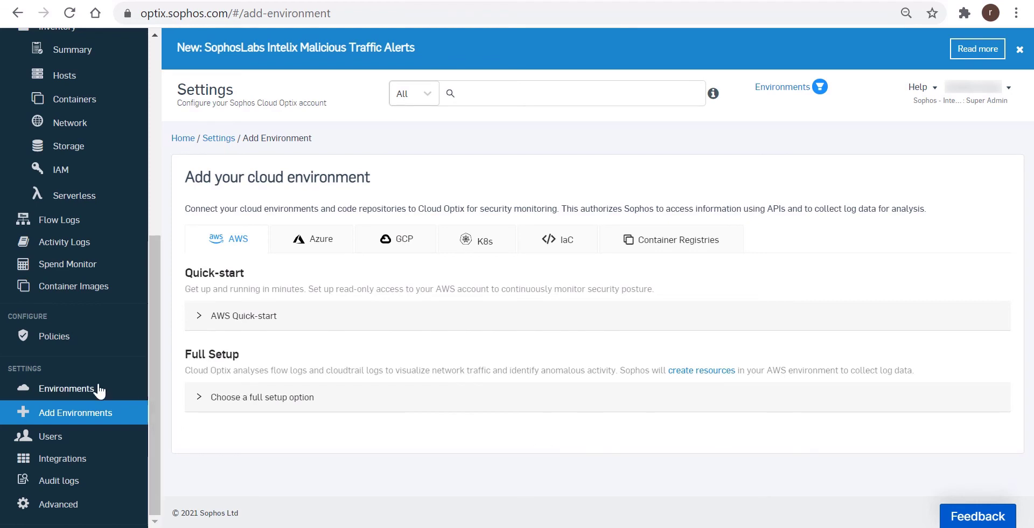
Step: Open Settings > Environments to see the onboarded AWS account and its sync statuses
{"action": "left_click", "coordinate": [66, 388]}
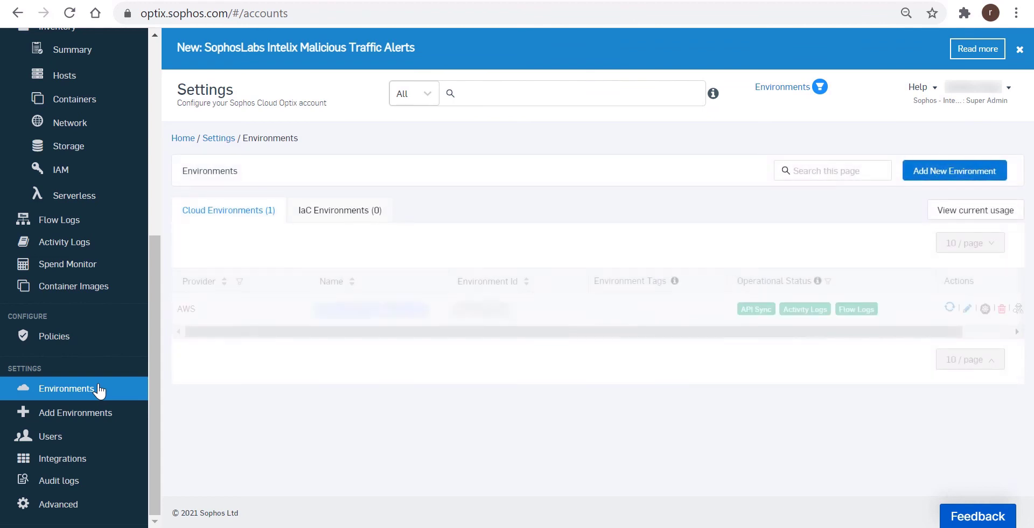